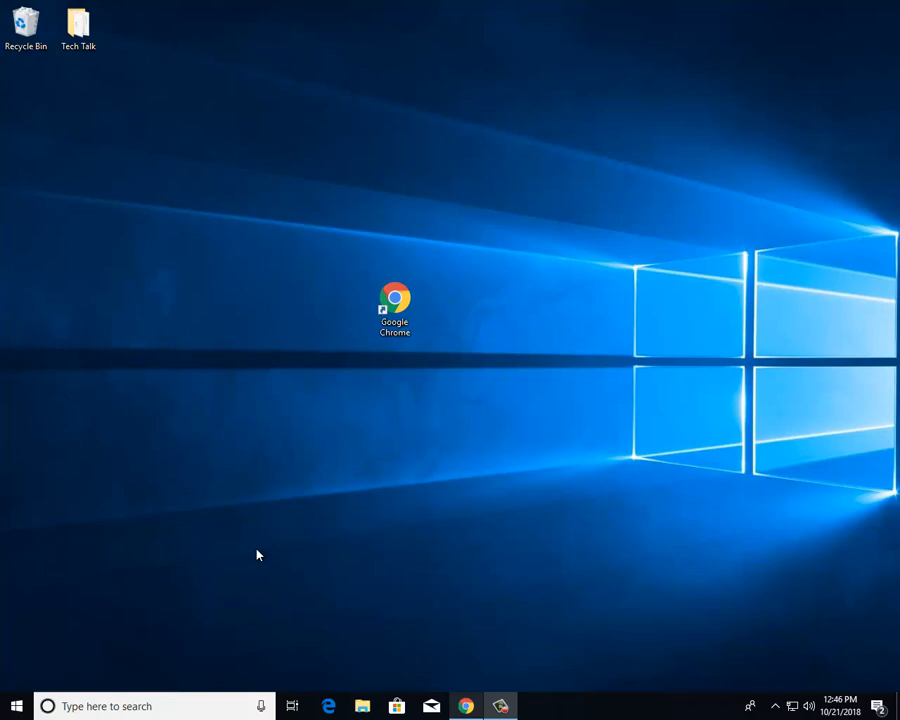
pyautogui.moveTo(592, 228)
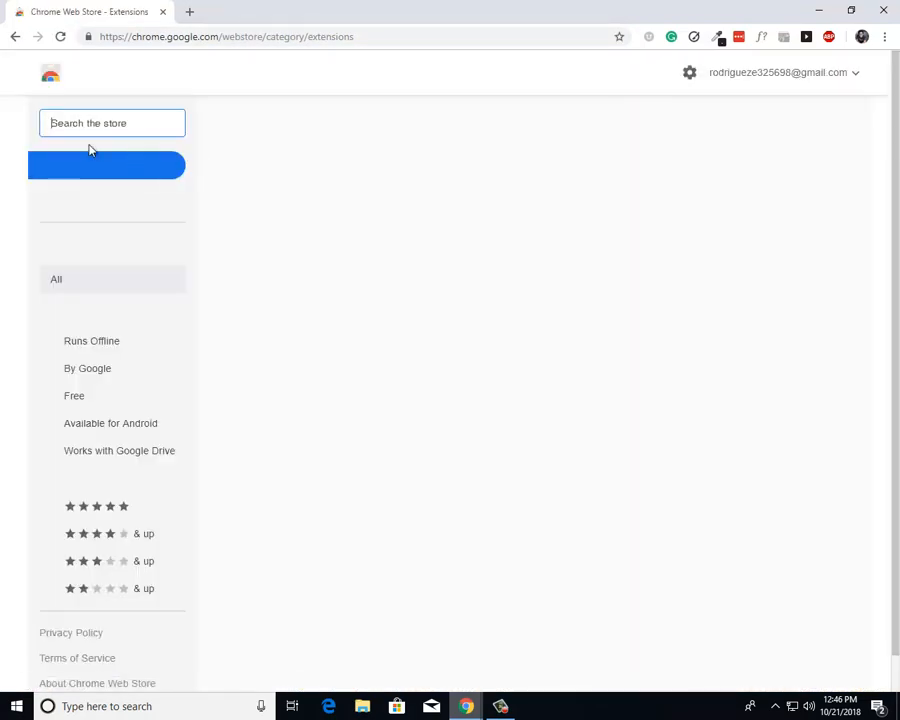
# - Search the store for 'Auto Text' to reach the Auto Text Expander extension page
pyautogui.write('A')
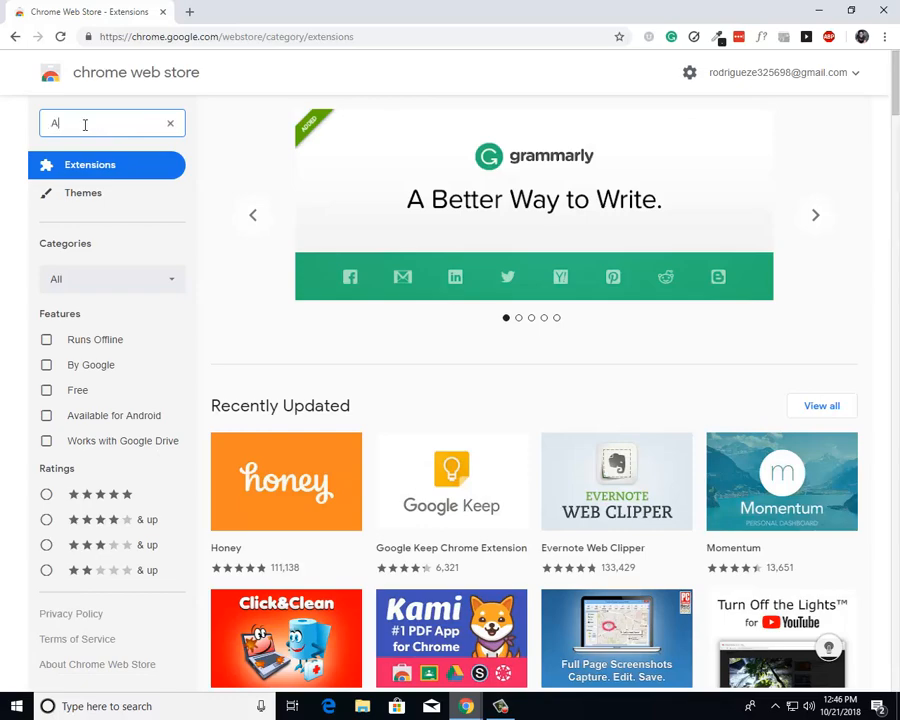
pyautogui.write('uto Text Expend')
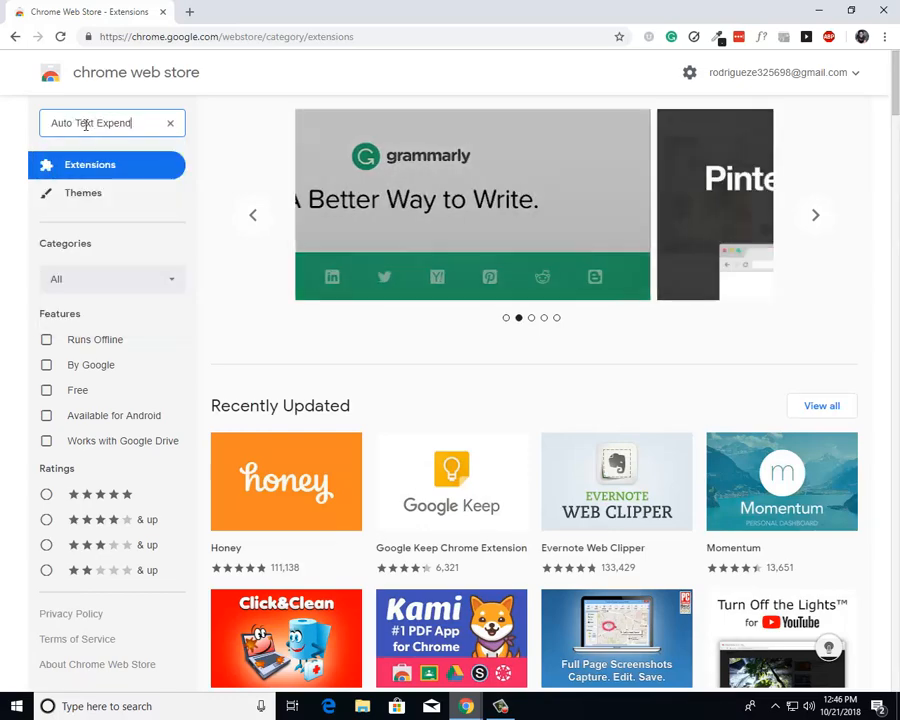
pyautogui.press('enter')
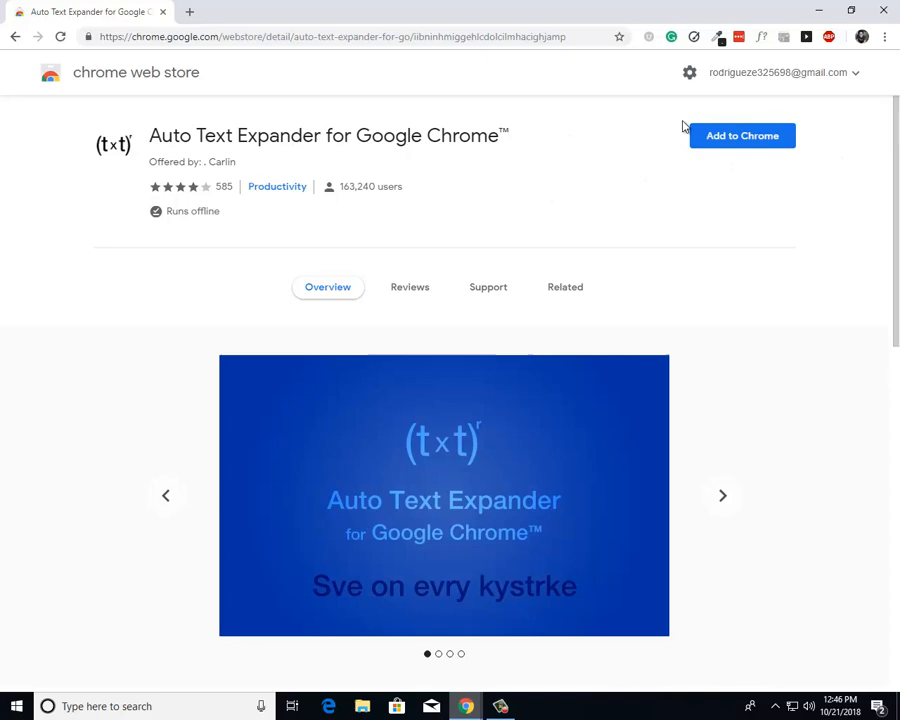
# - Add Auto Text Expander to Chrome so the permissions confirmation prompt appears
pyautogui.click(742, 136)
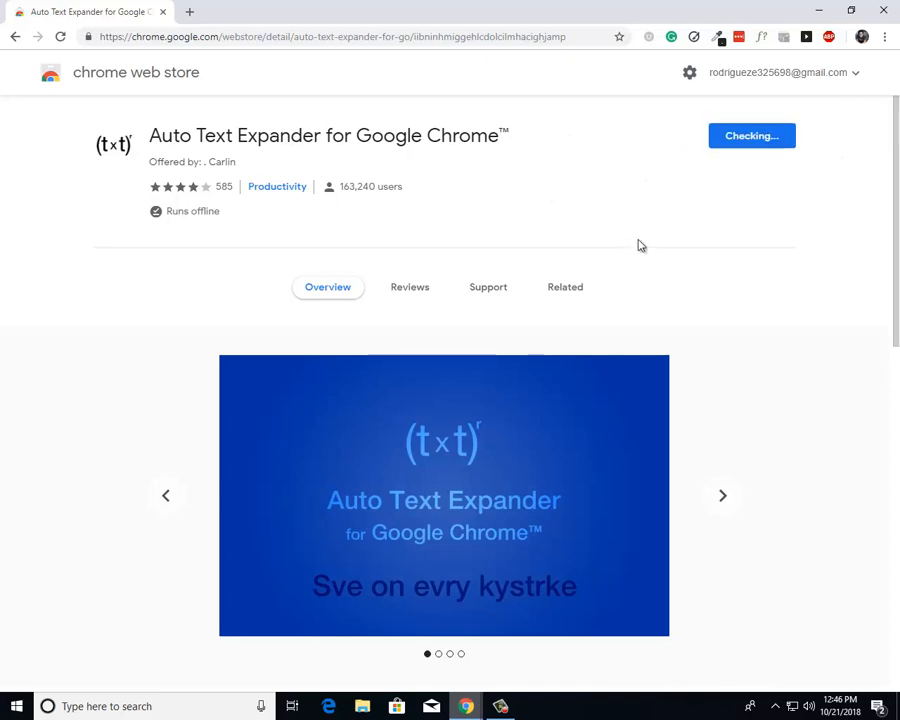
pyautogui.click(752, 136)
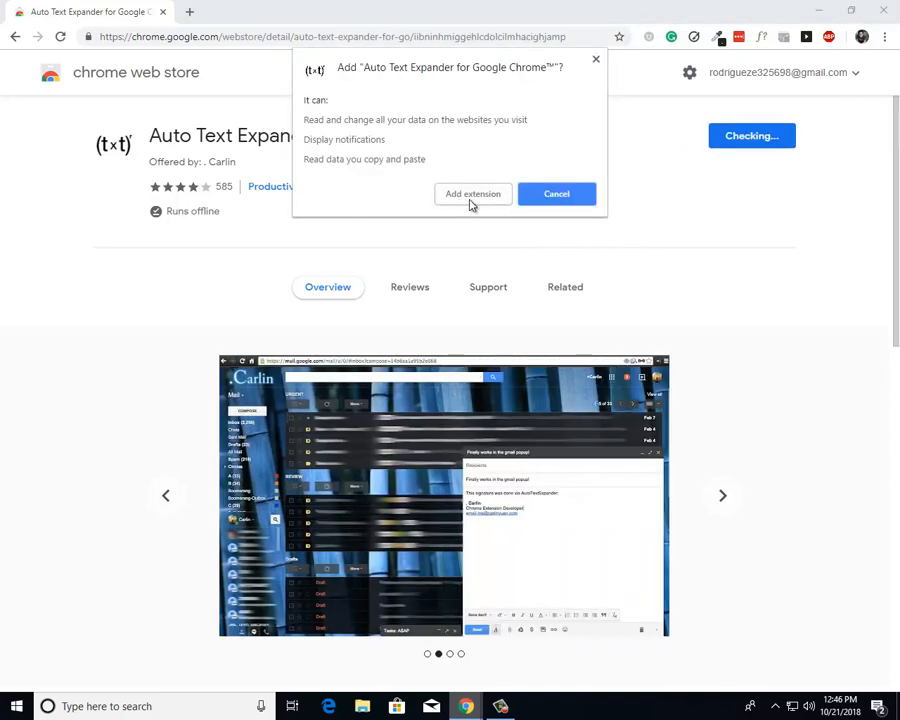